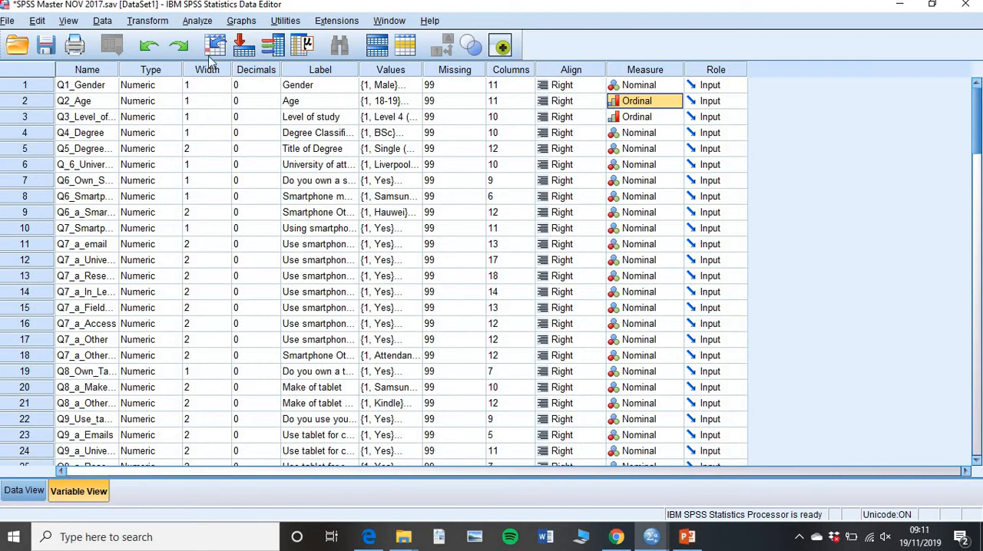
{"action": "mouse_move", "coordinate": [197, 21]}
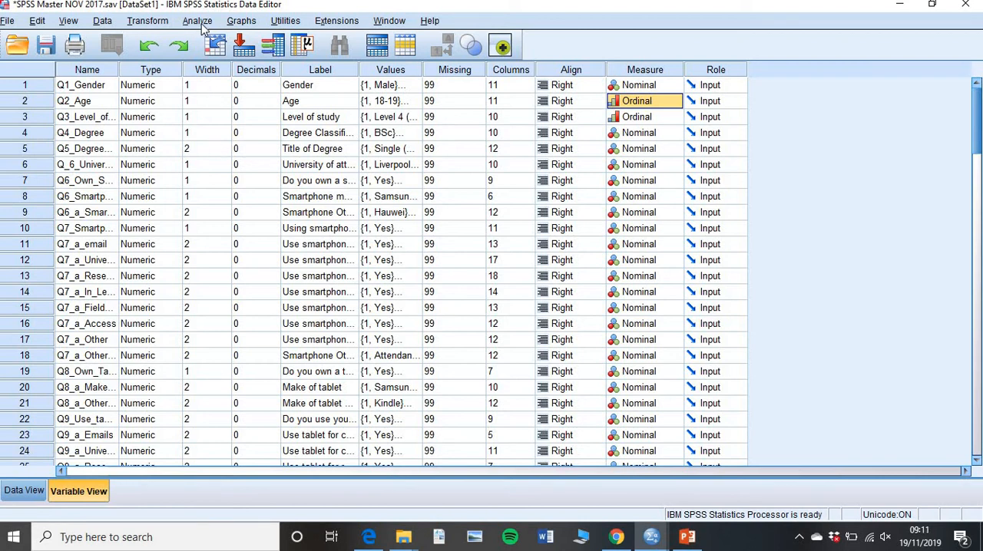
Step: Bring up the Frequencies dialog from Analyze > Descriptive Statistics
{"action": "left_click", "coordinate": [196, 21]}
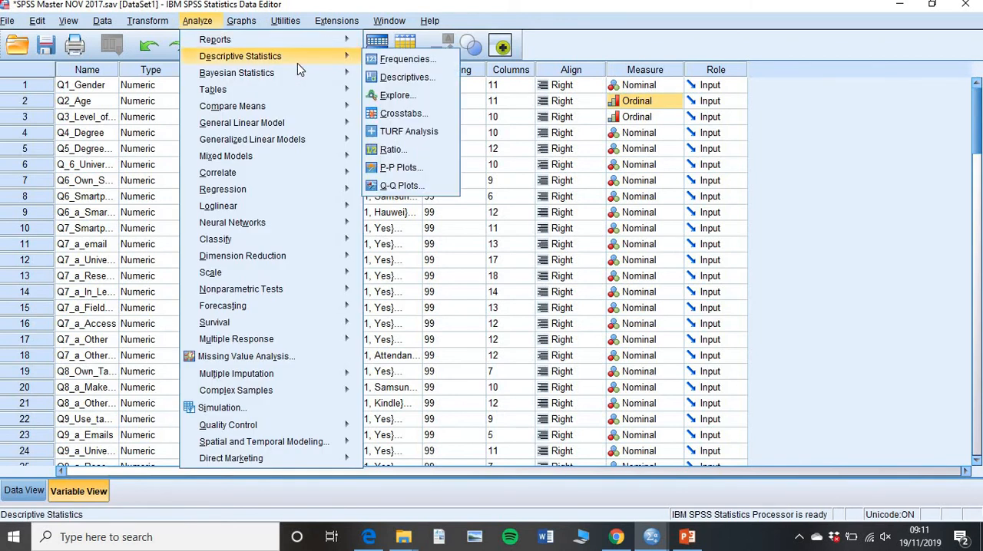
{"action": "mouse_move", "coordinate": [403, 58]}
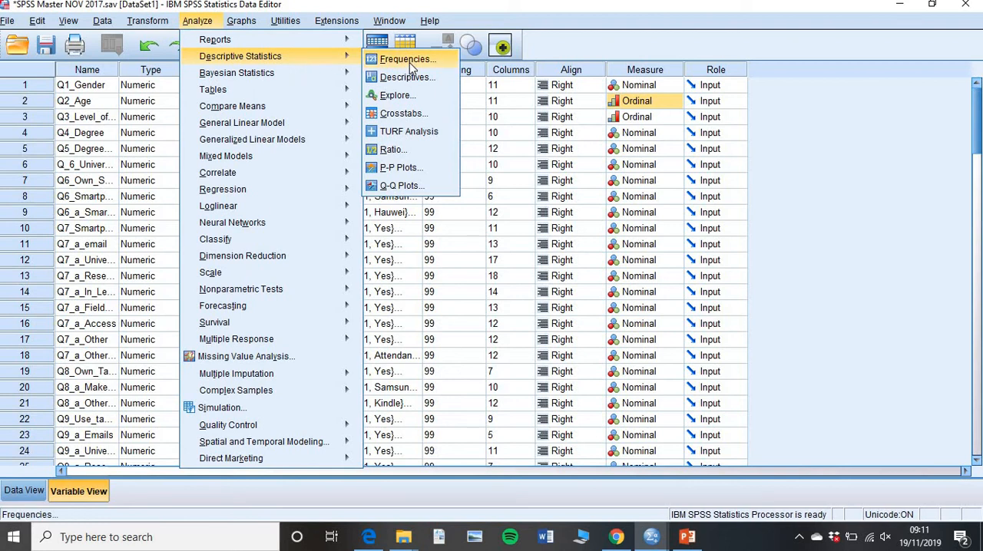
{"action": "left_click", "coordinate": [405, 58]}
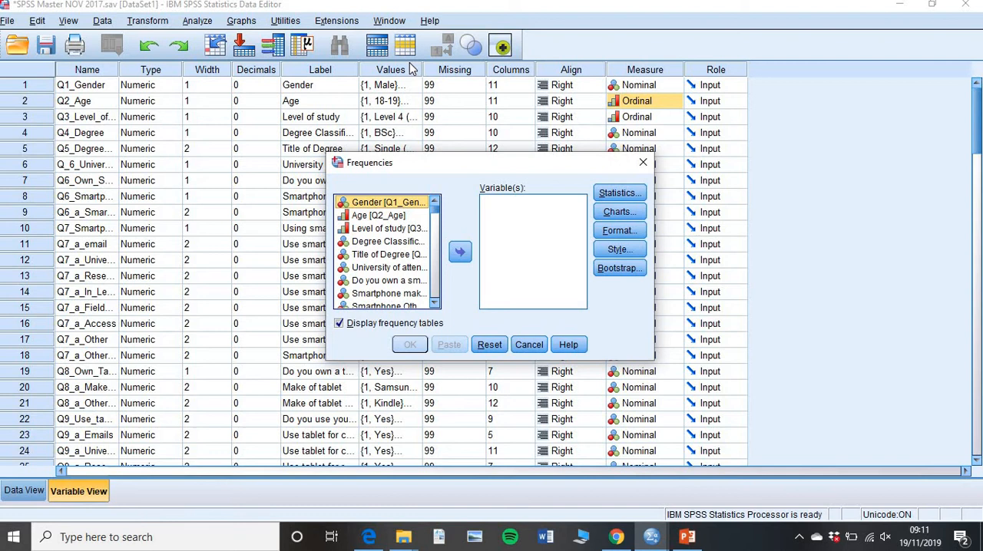
{"action": "mouse_move", "coordinate": [461, 252]}
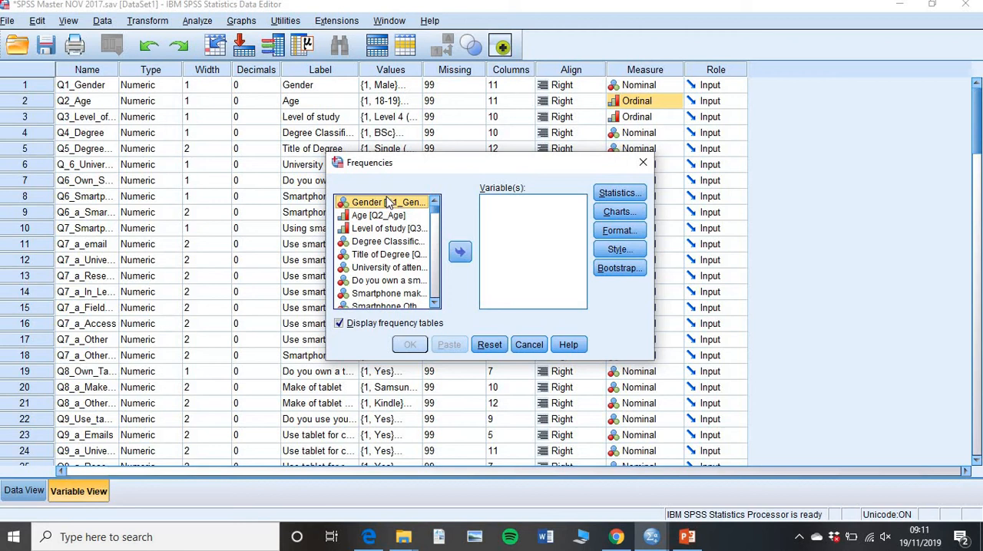
Step: Choose Gender as the variable, keep default statistics, and request bar charts of frequencies
{"action": "left_click", "coordinate": [459, 252]}
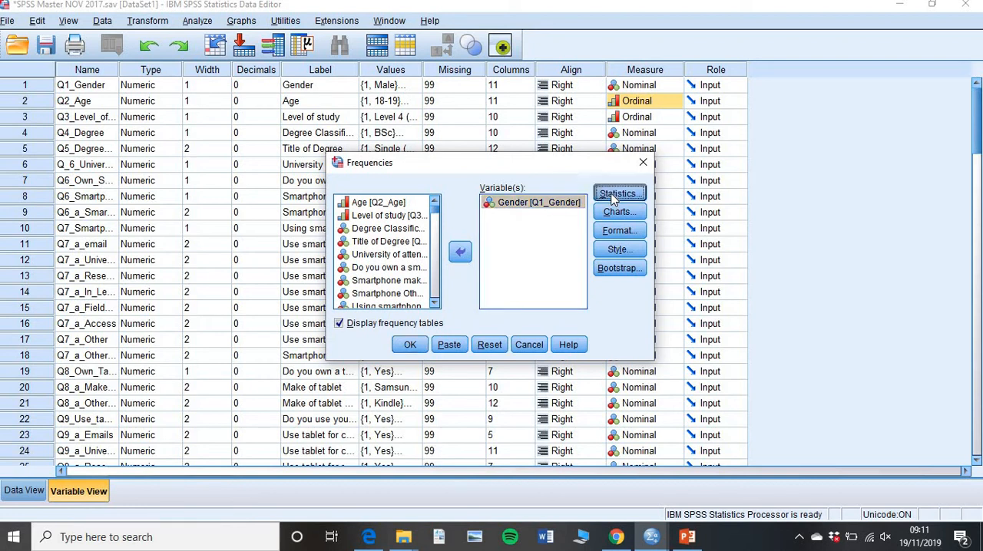
{"action": "left_click", "coordinate": [619, 194]}
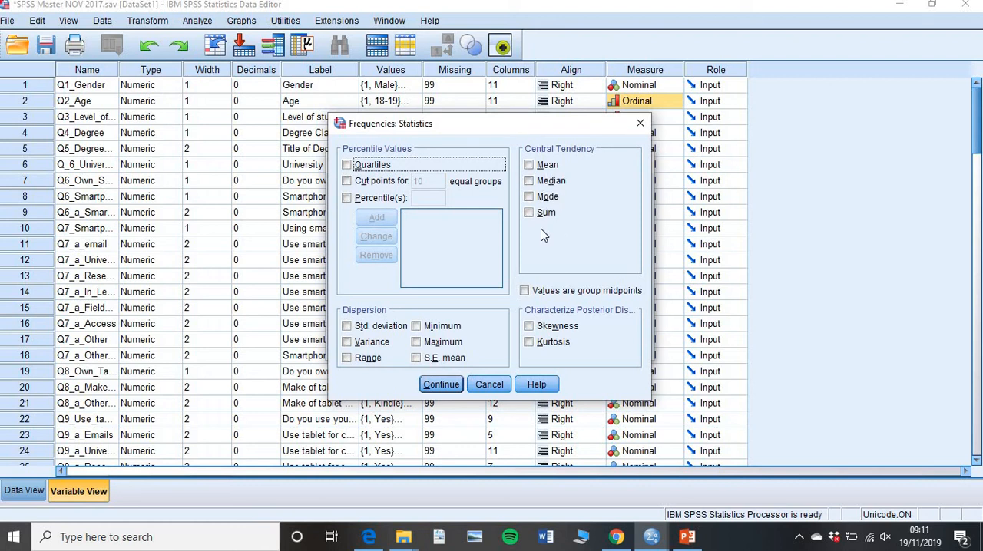
{"action": "mouse_move", "coordinate": [546, 184]}
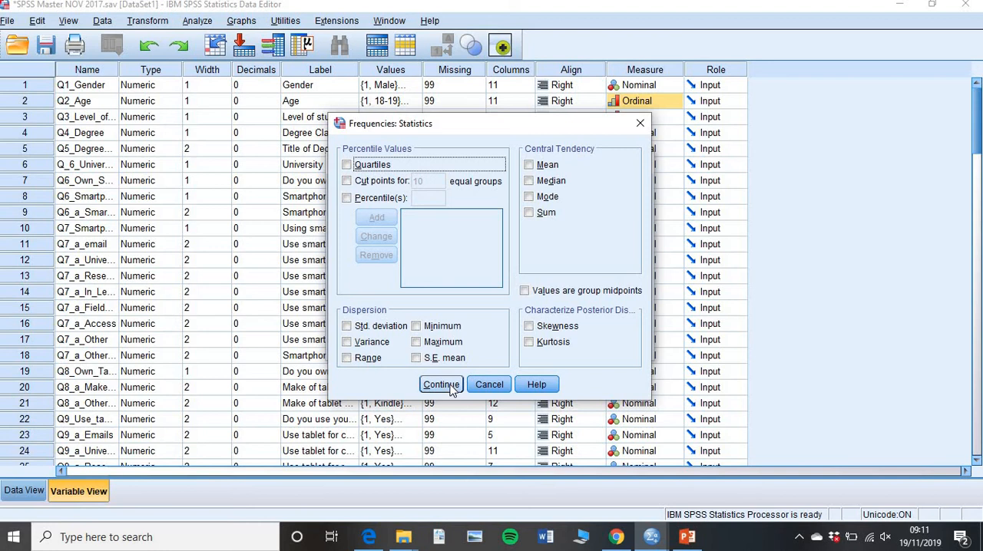
{"action": "left_click", "coordinate": [441, 384]}
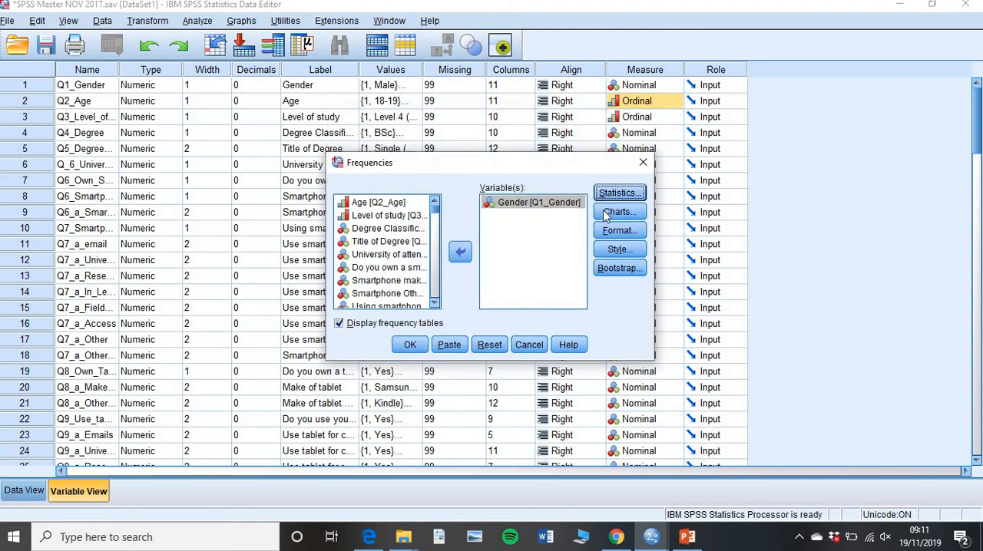
{"action": "left_click", "coordinate": [619, 212]}
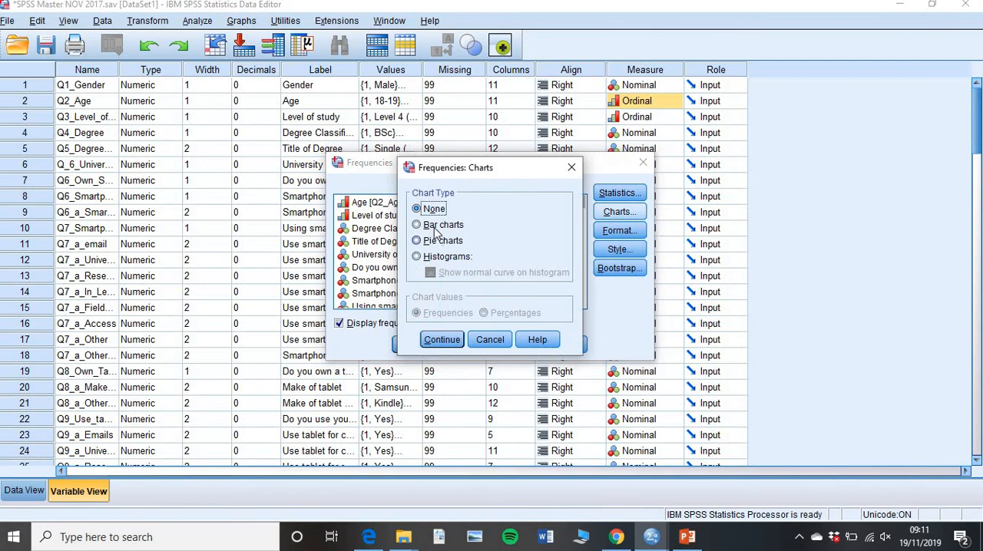
{"action": "left_click", "coordinate": [418, 224]}
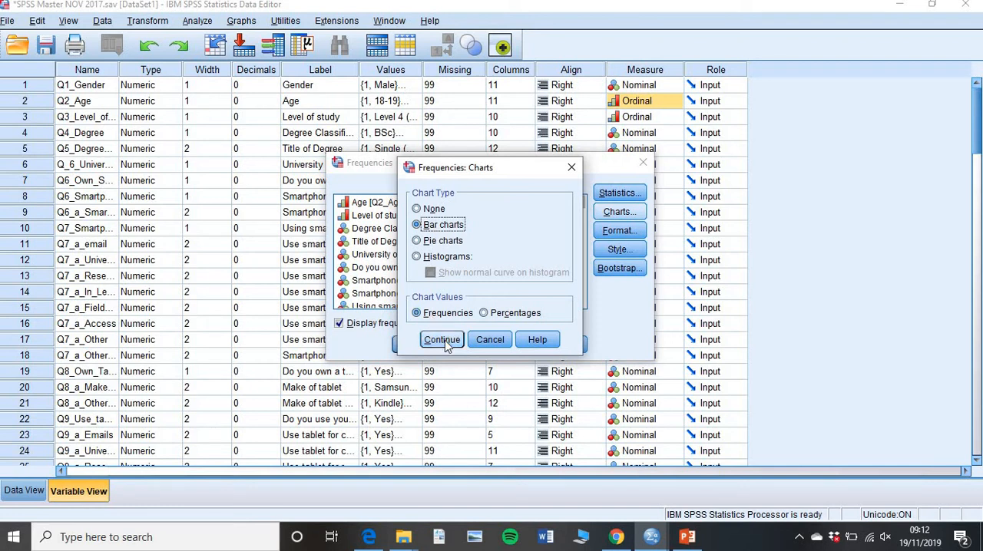
{"action": "left_click", "coordinate": [442, 339]}
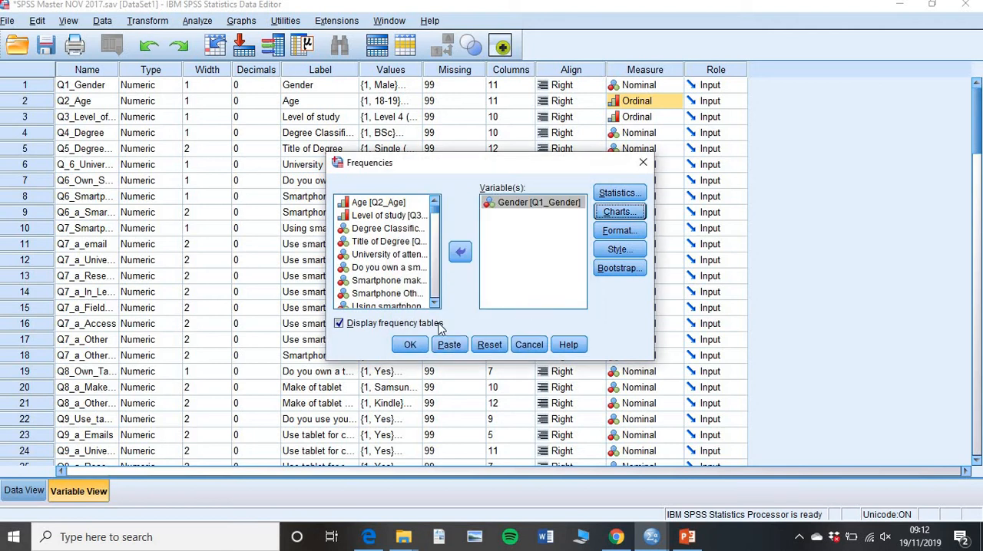
{"action": "mouse_move", "coordinate": [367, 333]}
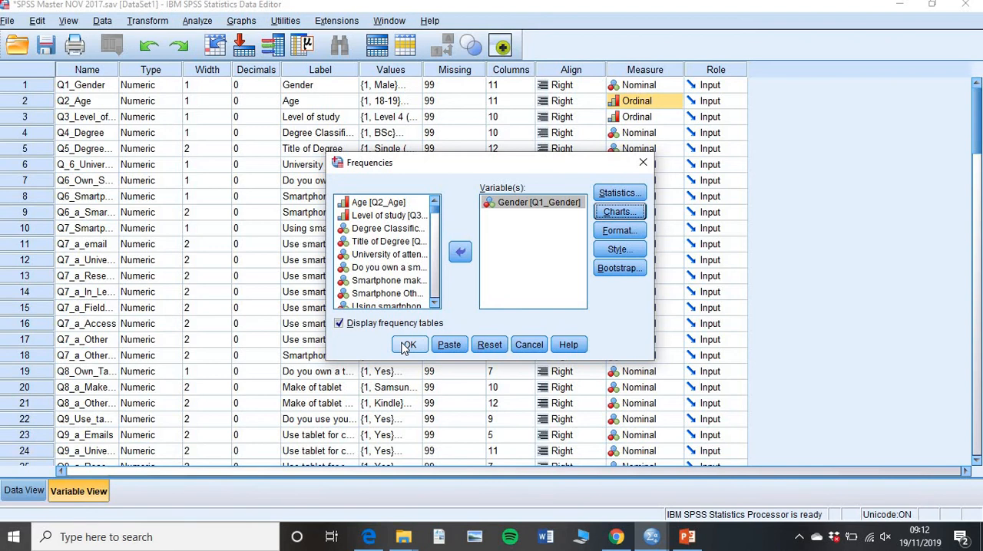
{"action": "left_click", "coordinate": [409, 344]}
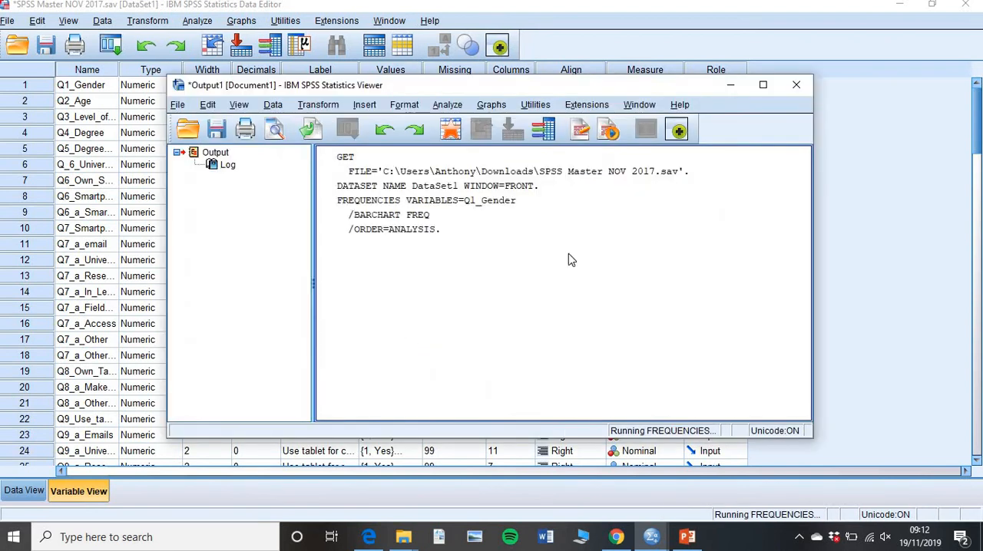
{"action": "left_click", "coordinate": [762, 84]}
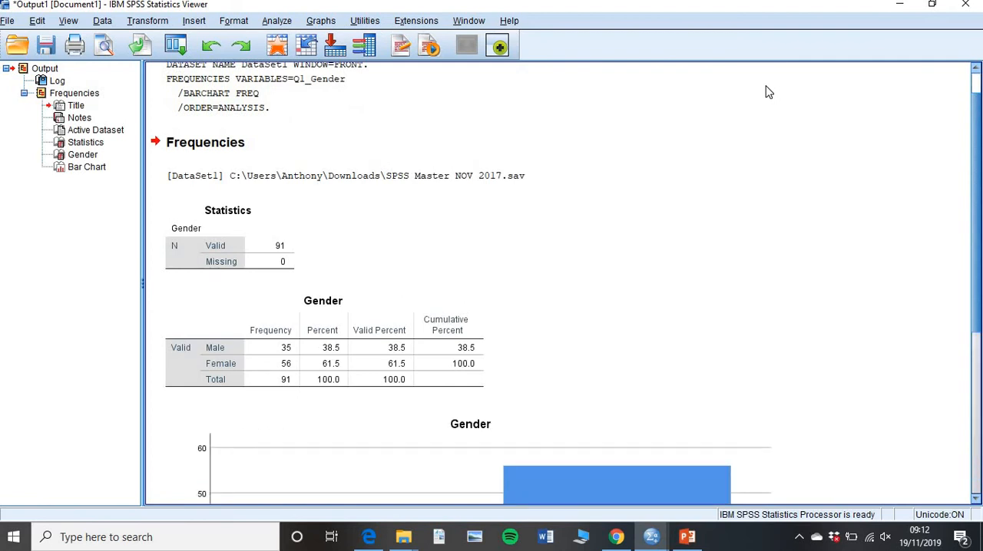
{"action": "left_click", "coordinate": [227, 237]}
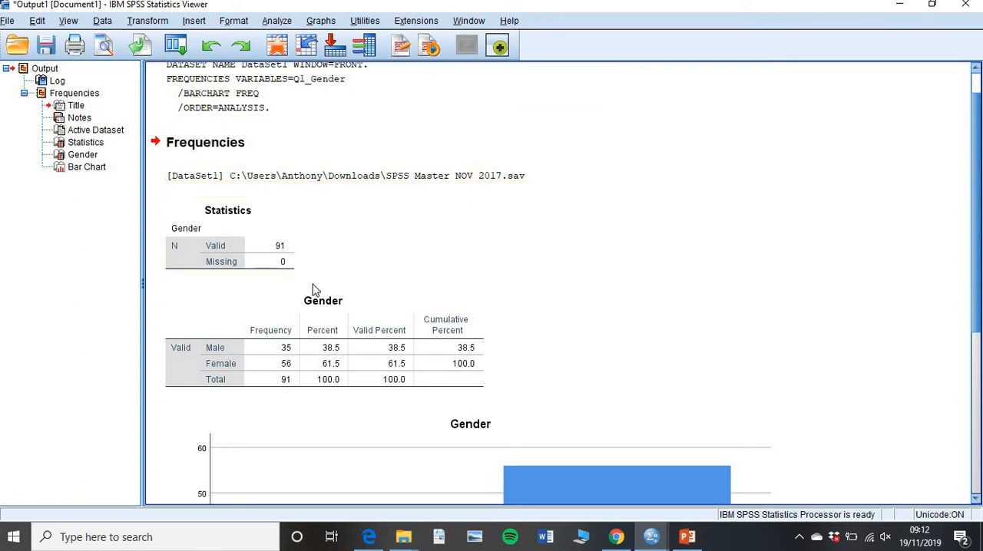
{"action": "mouse_move", "coordinate": [312, 282]}
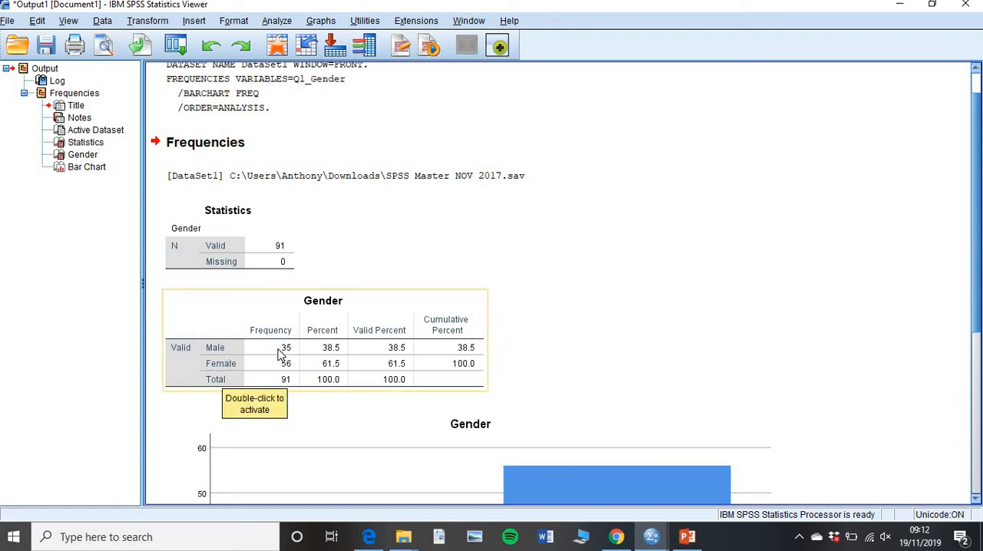
{"action": "mouse_move", "coordinate": [279, 356]}
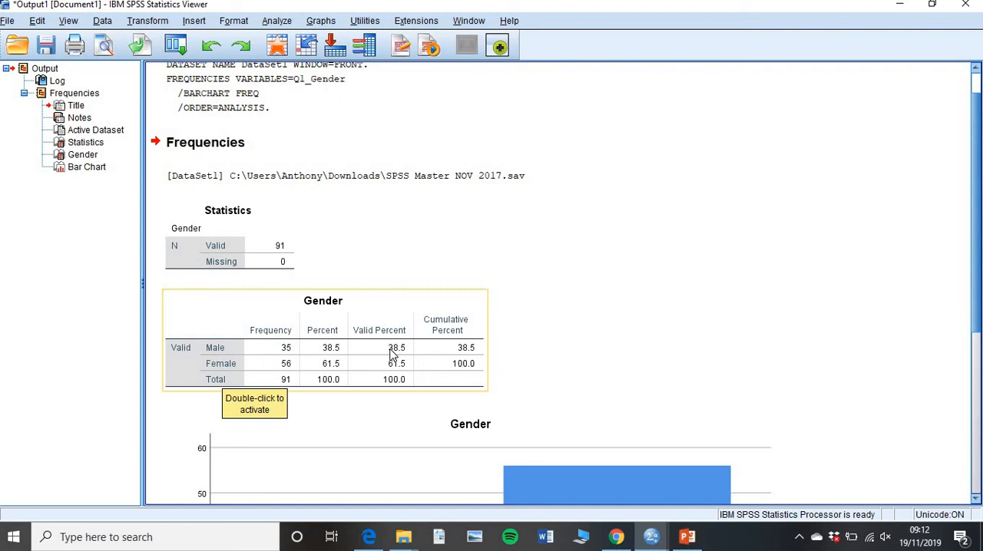
{"action": "mouse_move", "coordinate": [398, 313]}
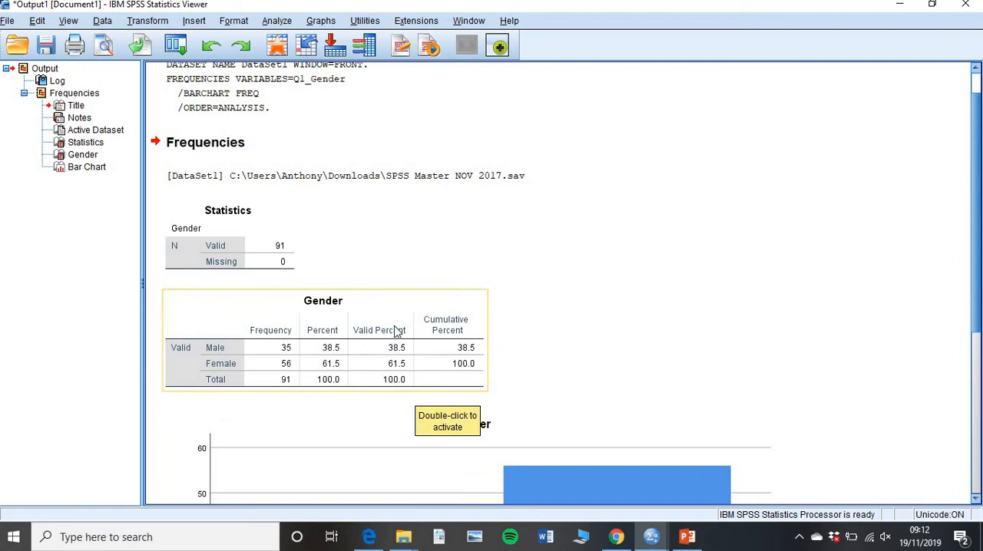
{"action": "mouse_move", "coordinate": [319, 358]}
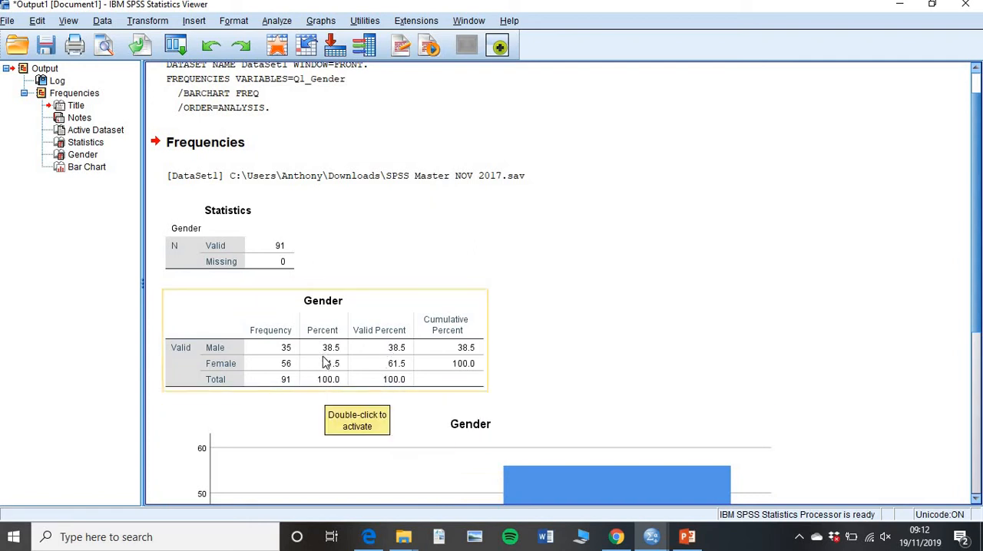
{"action": "mouse_move", "coordinate": [384, 390]}
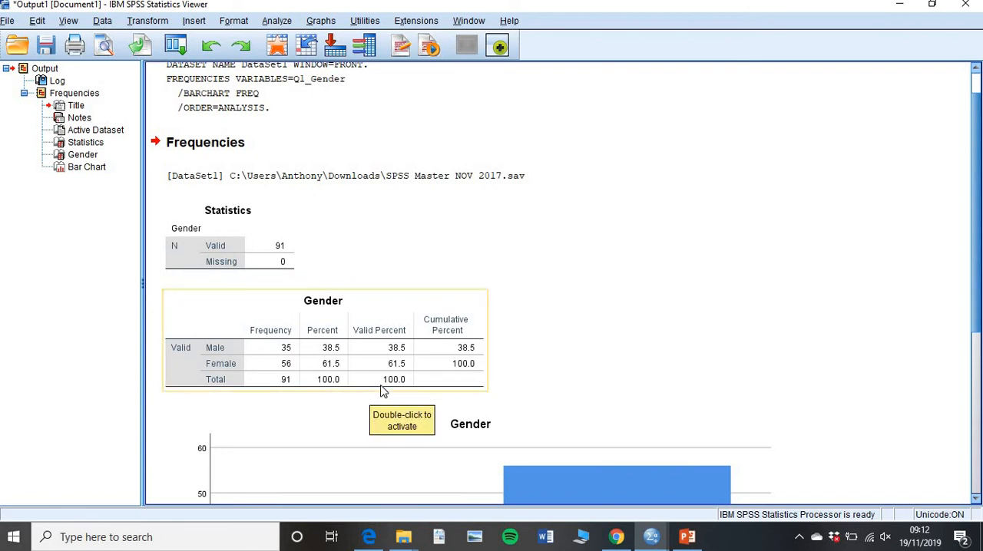
{"action": "mouse_move", "coordinate": [398, 346]}
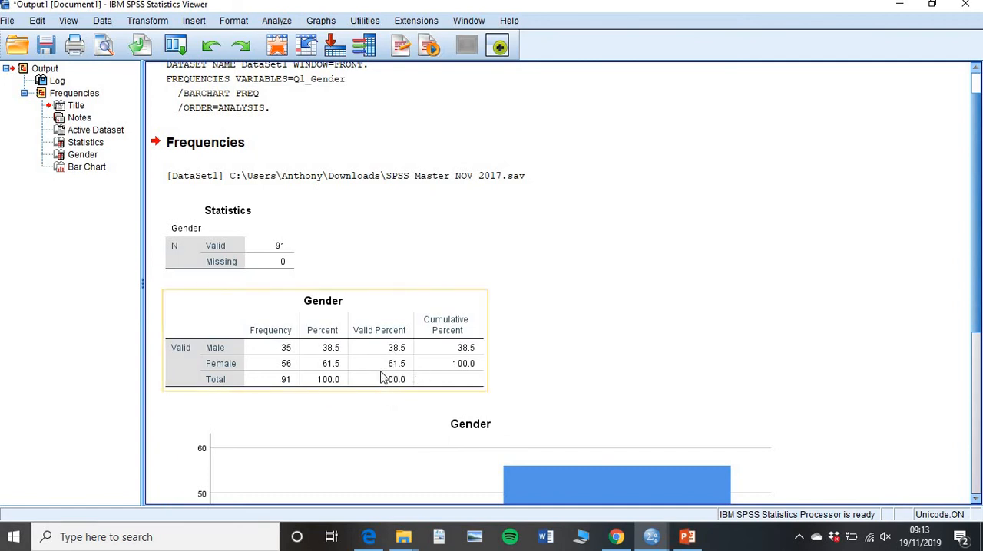
{"action": "mouse_move", "coordinate": [392, 394]}
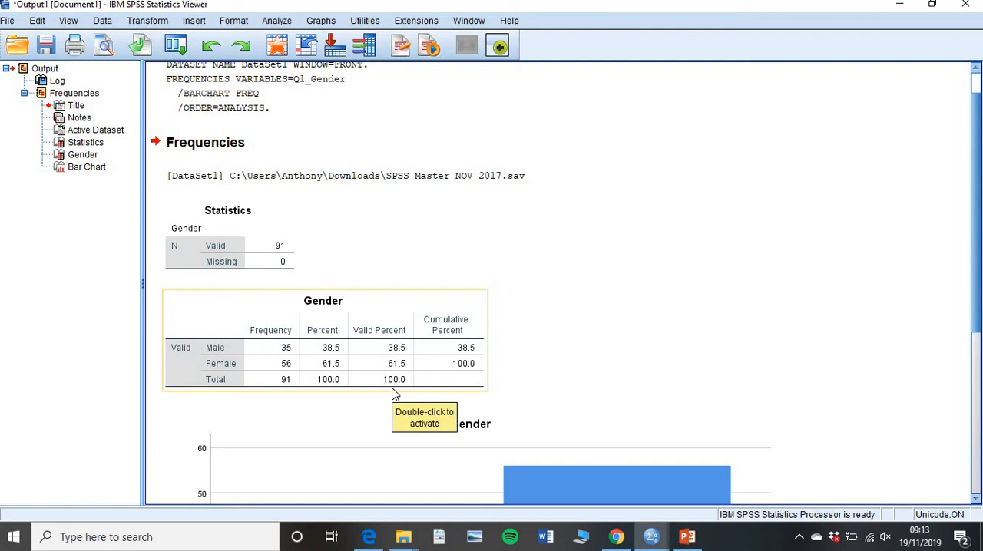
{"action": "mouse_move", "coordinate": [396, 393]}
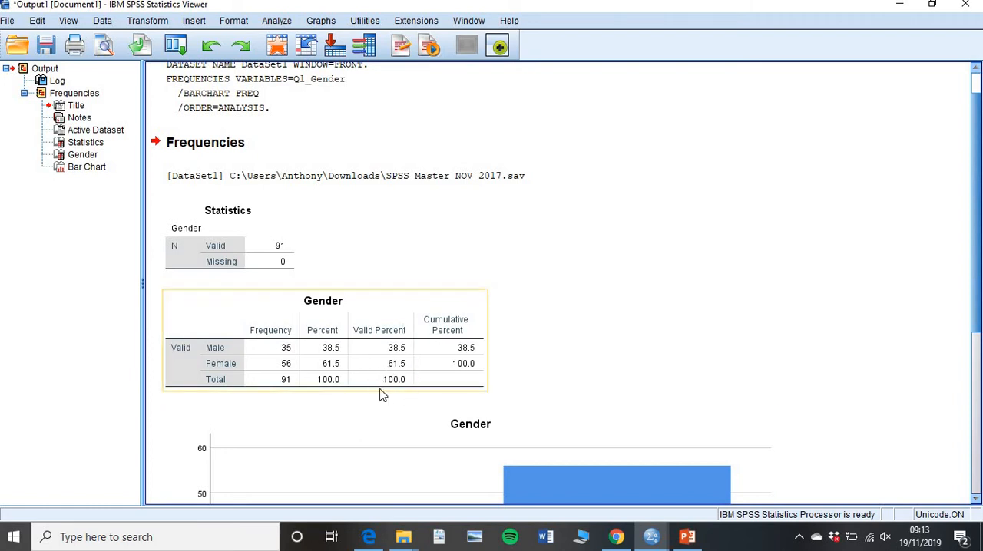
{"action": "mouse_move", "coordinate": [396, 378]}
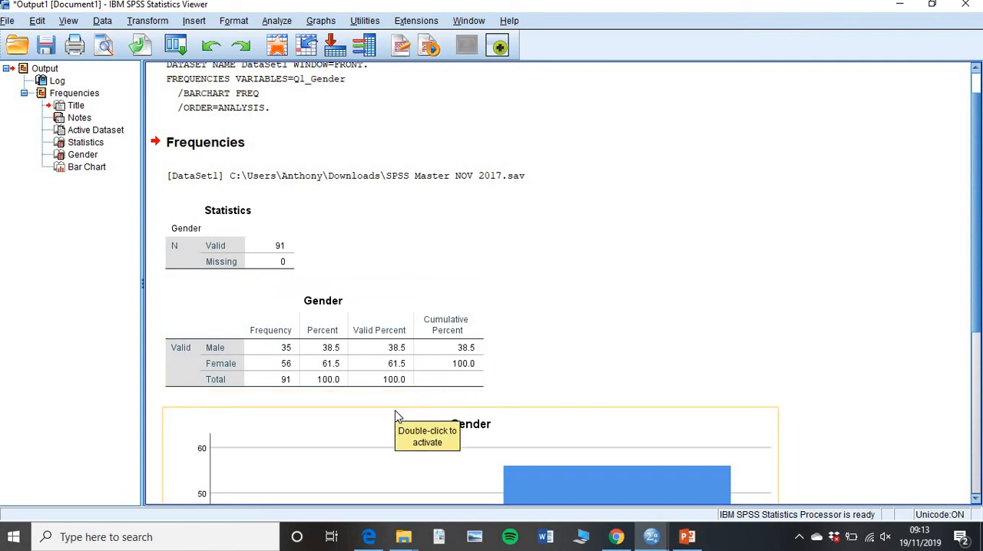
{"action": "mouse_move", "coordinate": [399, 399]}
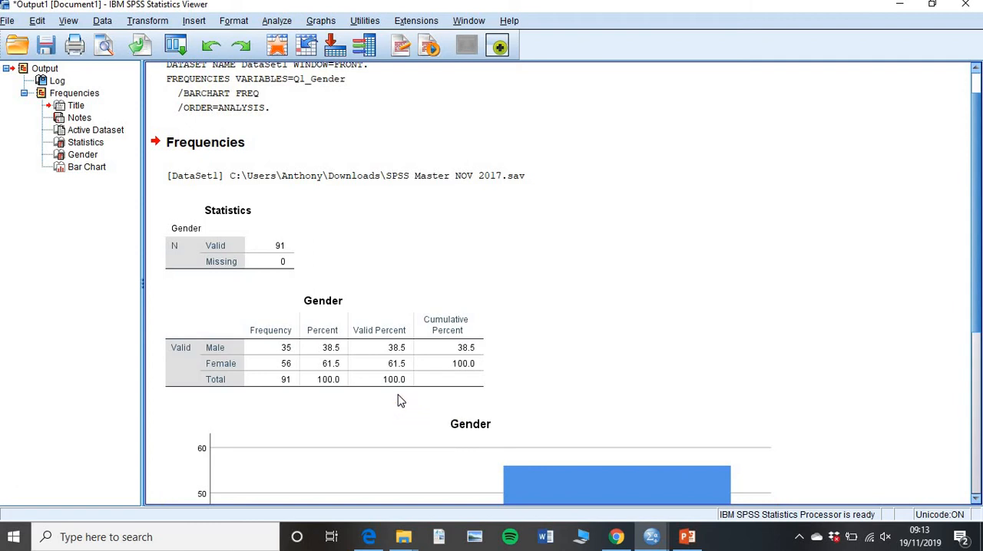
Step: Scroll the Output Viewer to the Gender bar chart, select it, then return to the Analyze menu
{"action": "scroll", "scroll_direction": "down", "scroll_amount": 3}
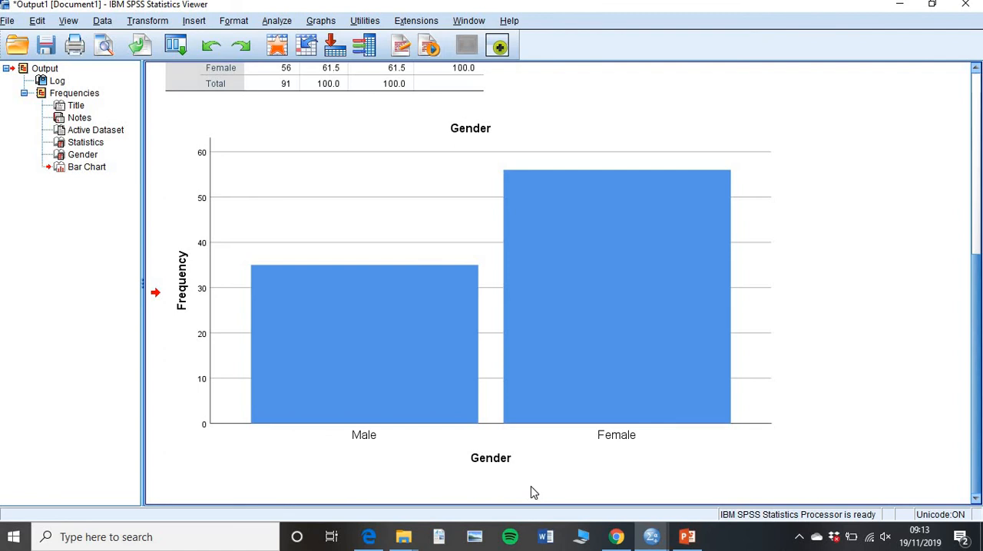
{"action": "left_click", "coordinate": [362, 344]}
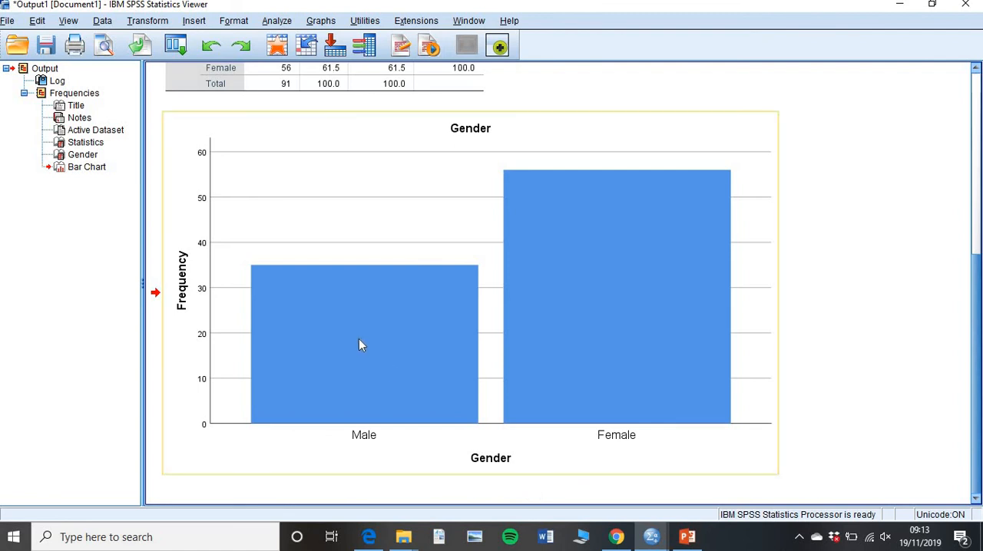
{"action": "mouse_move", "coordinate": [637, 303]}
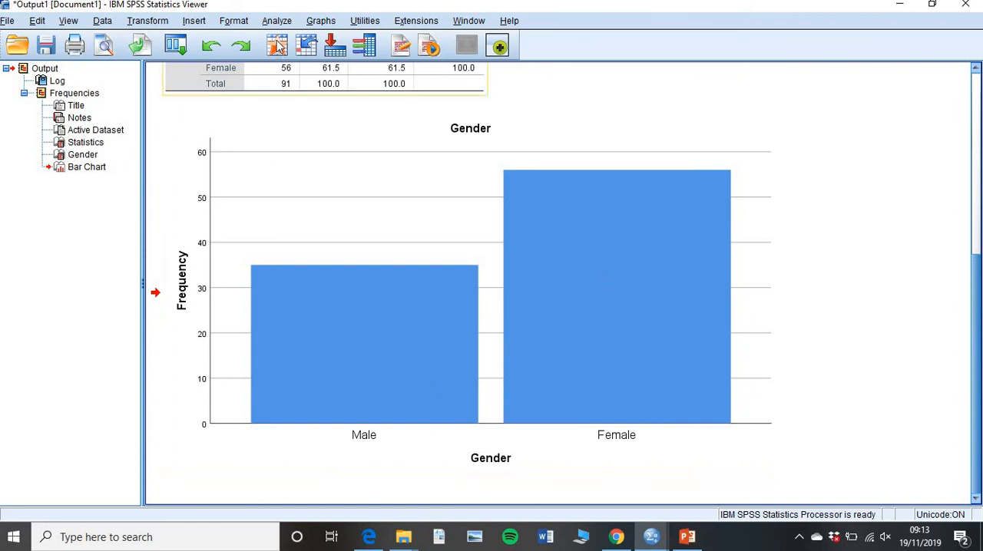
{"action": "left_click", "coordinate": [277, 22]}
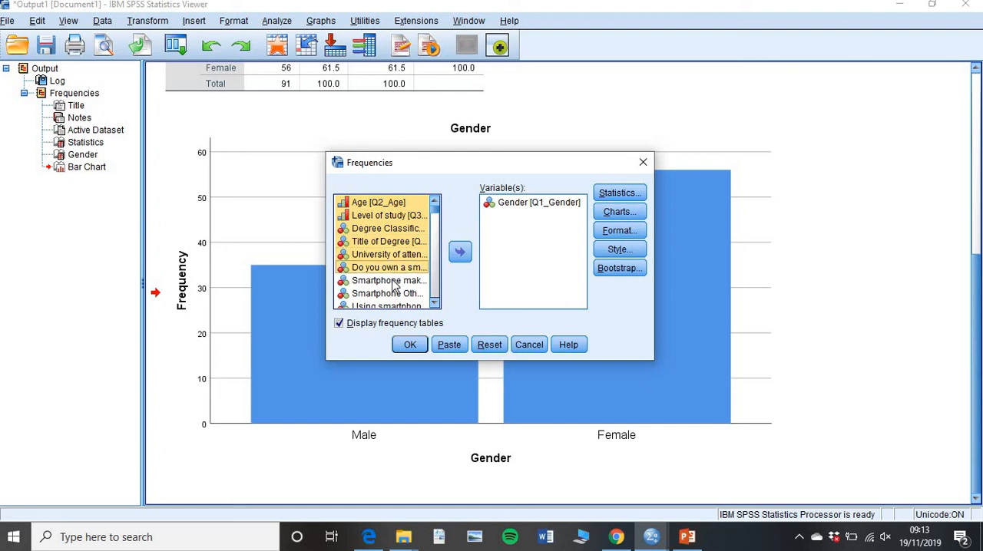
Step: Add Age through Smartphone make to the variables and run the frequencies analysis
{"action": "left_click", "coordinate": [388, 280]}
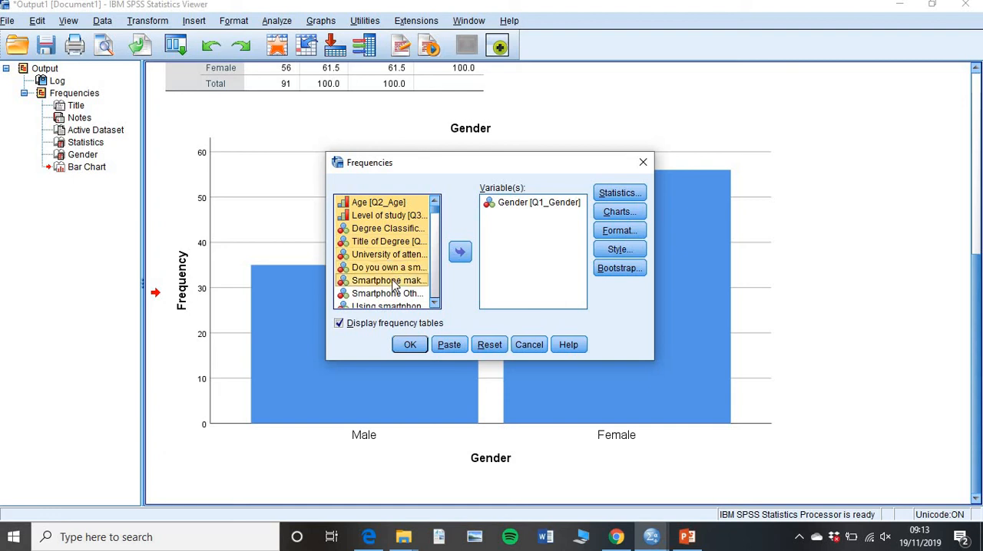
{"action": "mouse_move", "coordinate": [430, 269]}
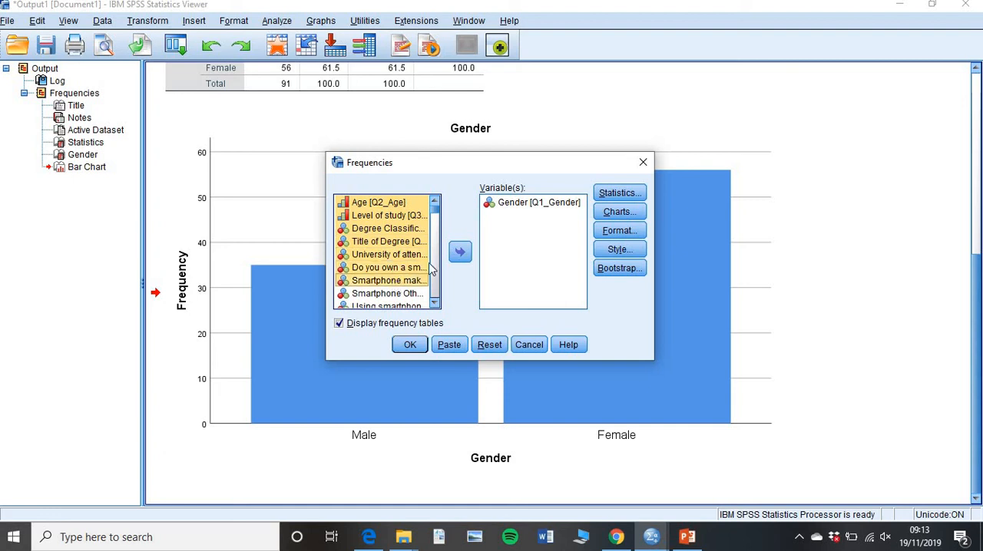
{"action": "left_click", "coordinate": [459, 252]}
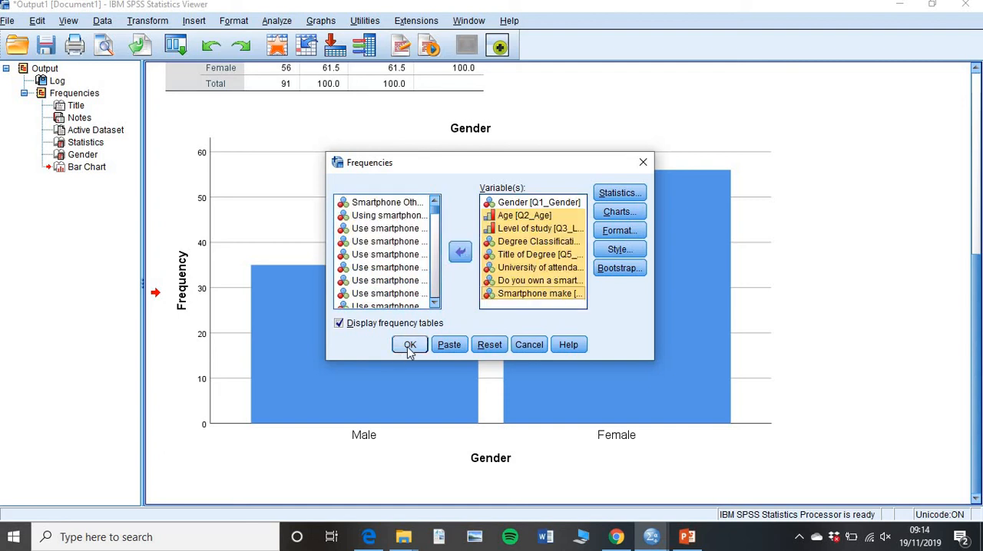
{"action": "left_click", "coordinate": [409, 344]}
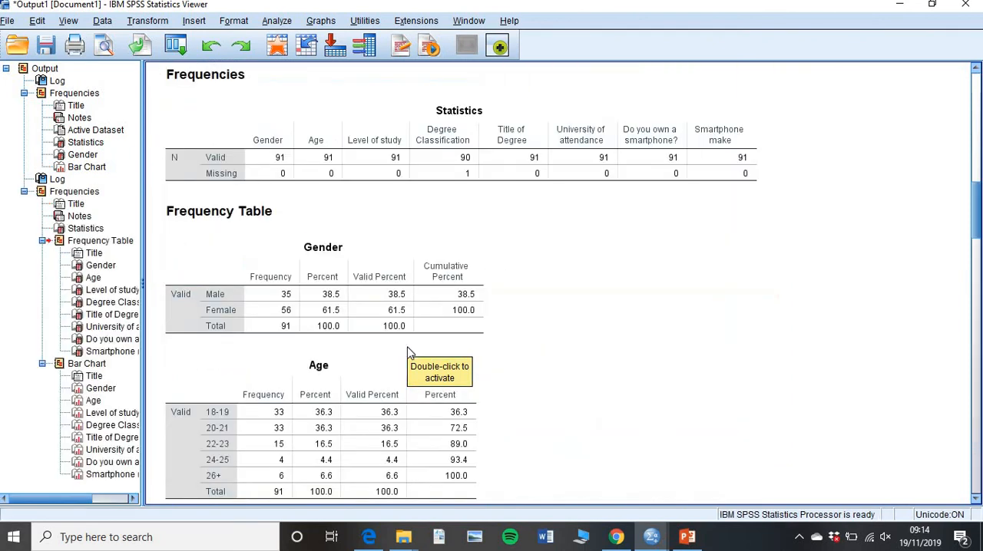
{"action": "mouse_move", "coordinate": [505, 280]}
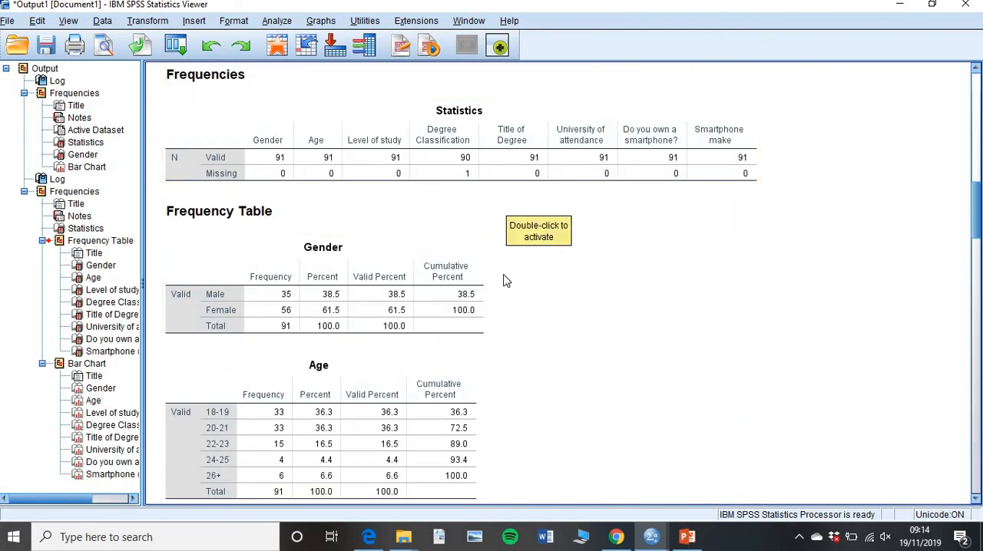
Step: Review the new tables and charts, then copy the Age frequency table via its context menu
{"action": "scroll", "scroll_direction": "down", "scroll_amount": 3}
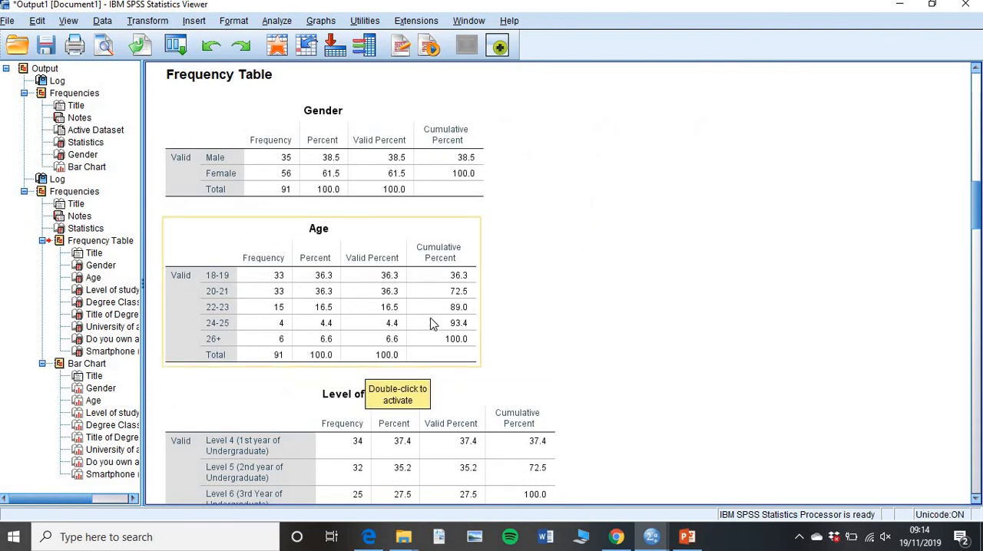
{"action": "mouse_move", "coordinate": [699, 383]}
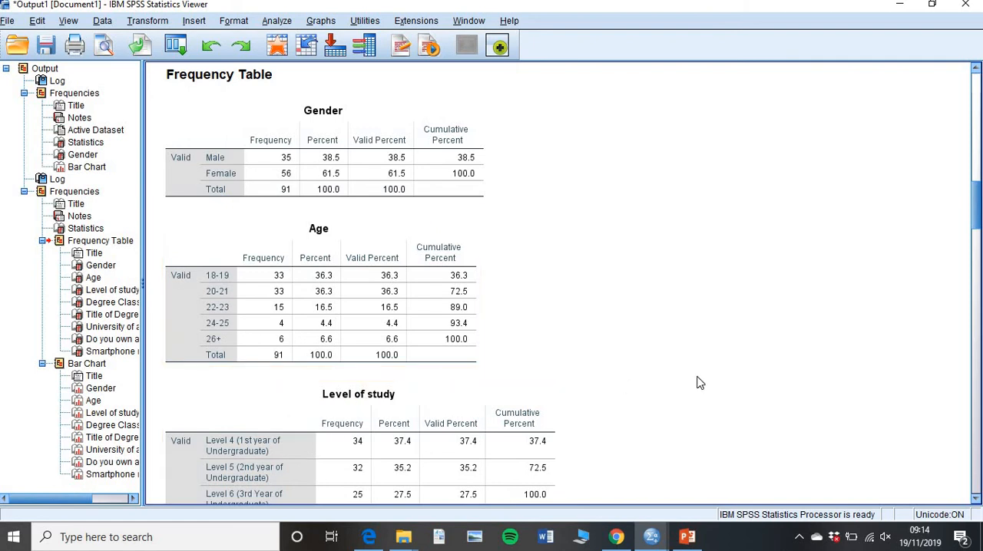
{"action": "left_click", "coordinate": [93, 276]}
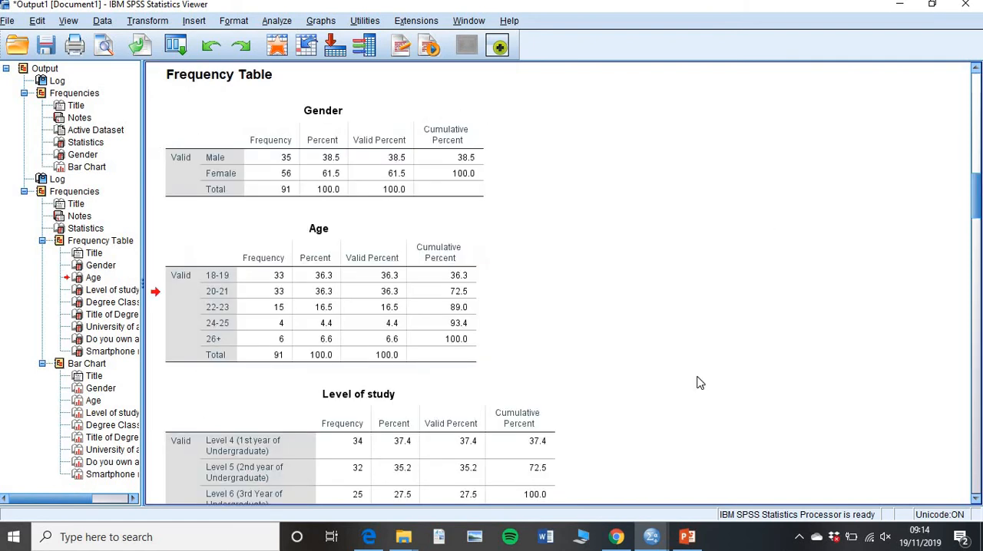
{"action": "scroll", "scroll_direction": "down", "scroll_amount": 3}
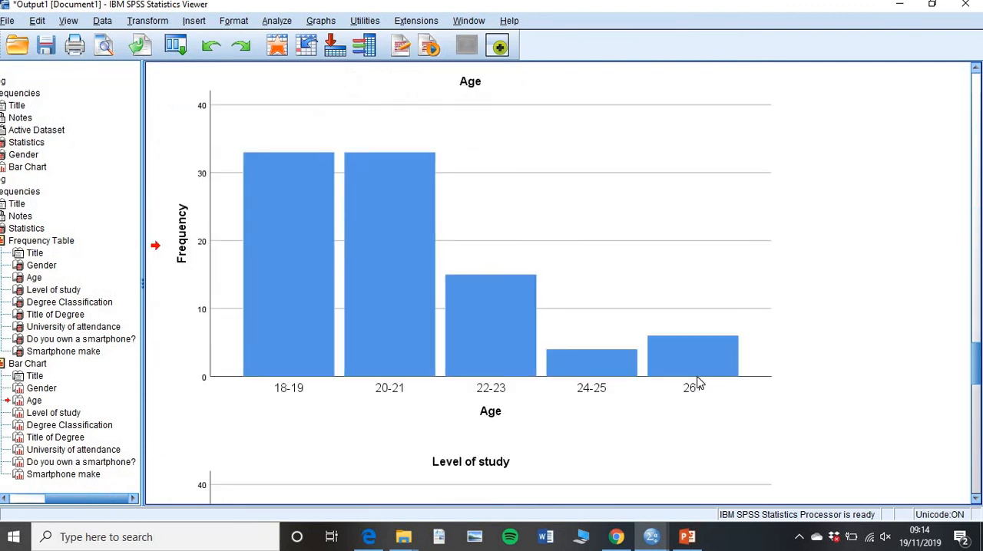
{"action": "scroll", "scroll_direction": "down", "scroll_amount": 3}
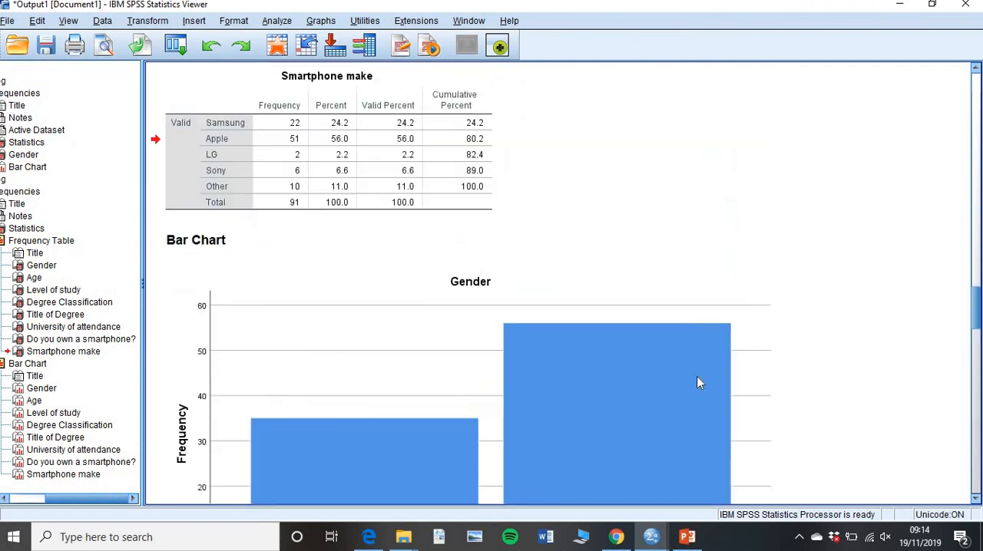
{"action": "scroll", "scroll_direction": "down", "scroll_amount": 3}
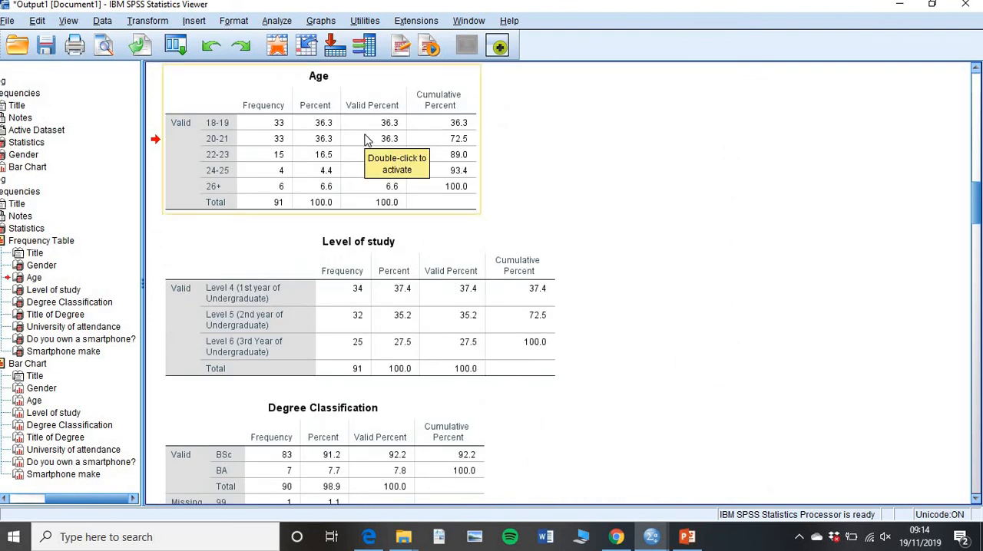
{"action": "right_click", "coordinate": [390, 154]}
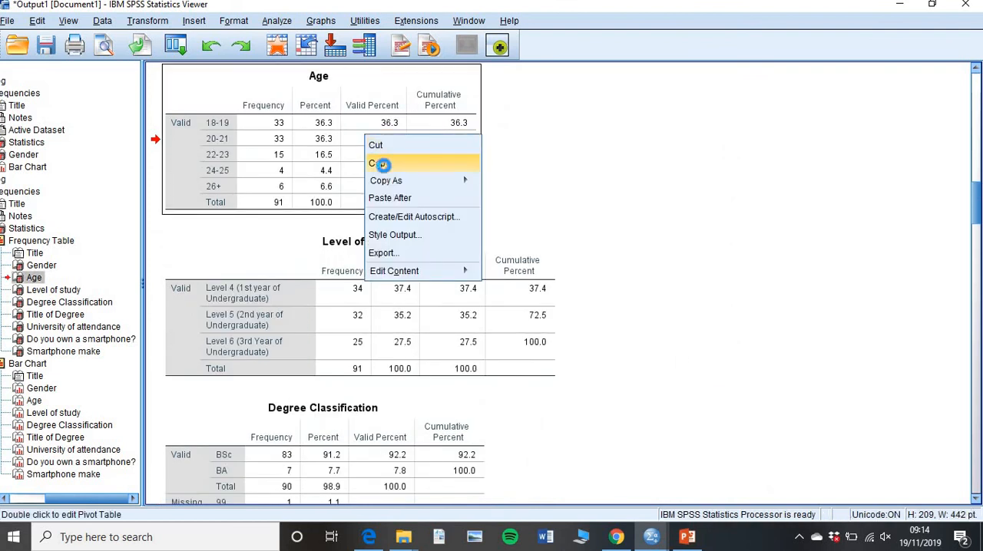
{"action": "left_click", "coordinate": [375, 164]}
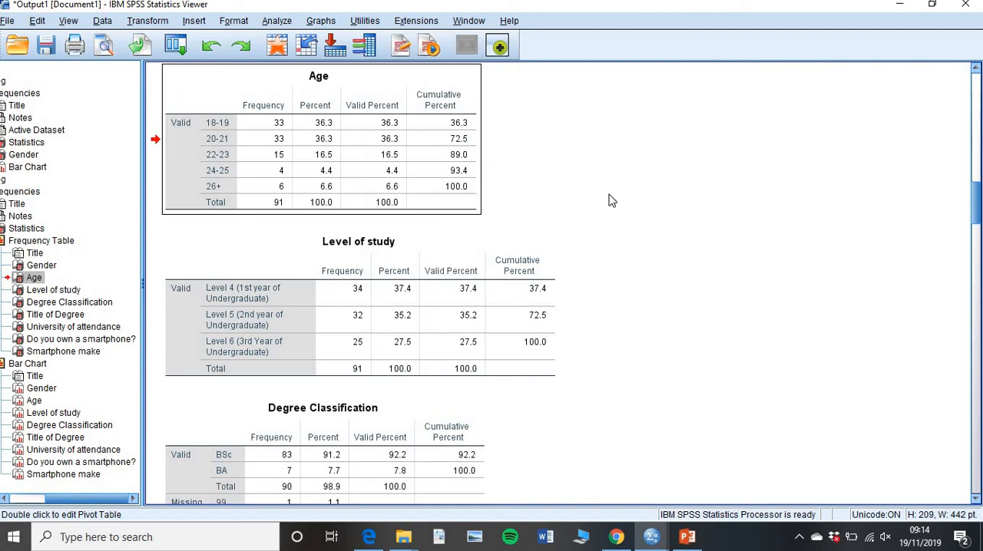